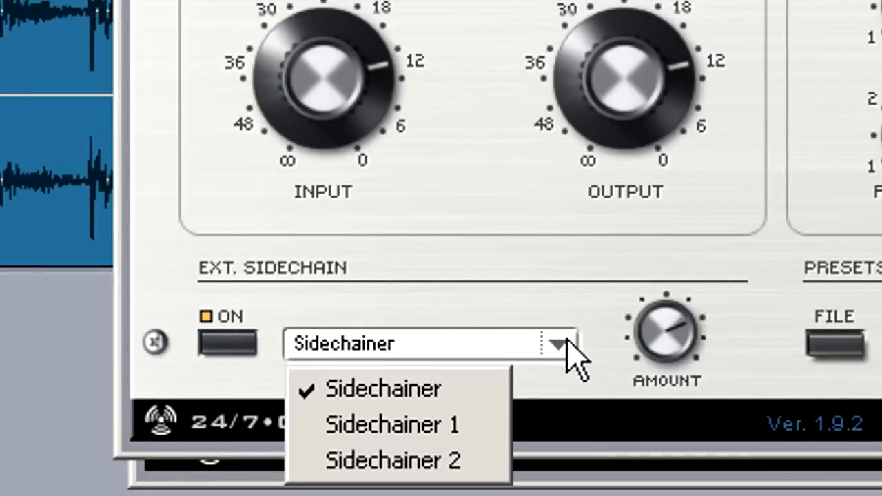
Enable the compressor's external sidechain from Sidechainer and raise its amount to about -14.8 dB
click(392, 425)
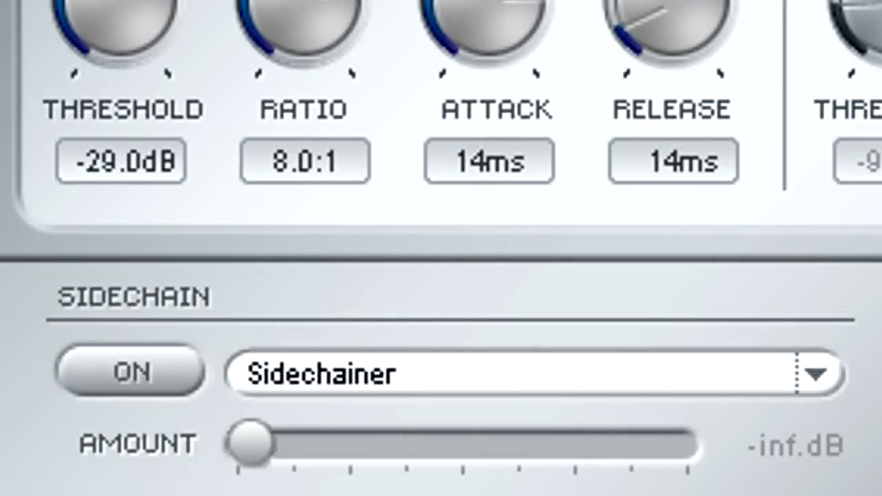
click(128, 371)
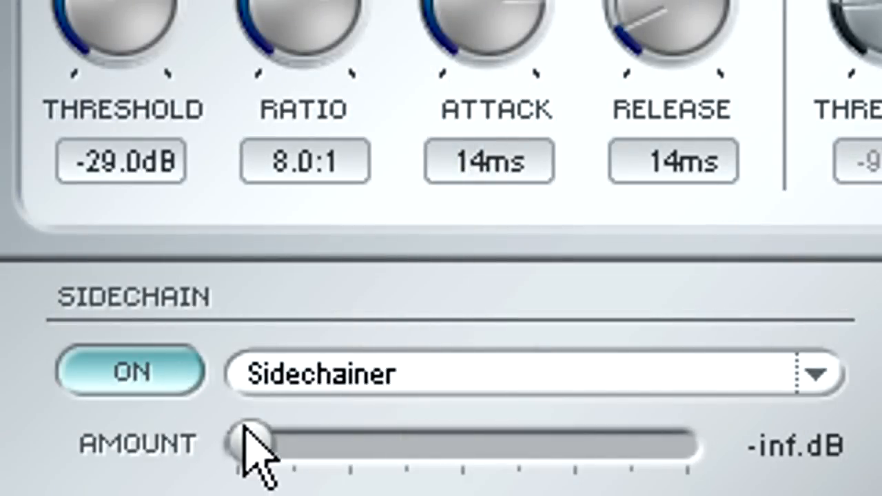
drag(248, 444, 424, 444)
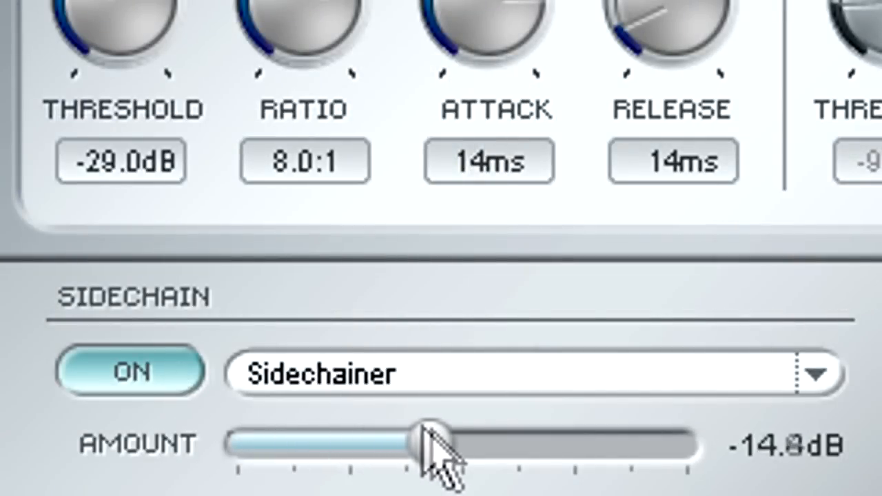
drag(430, 444, 662, 444)
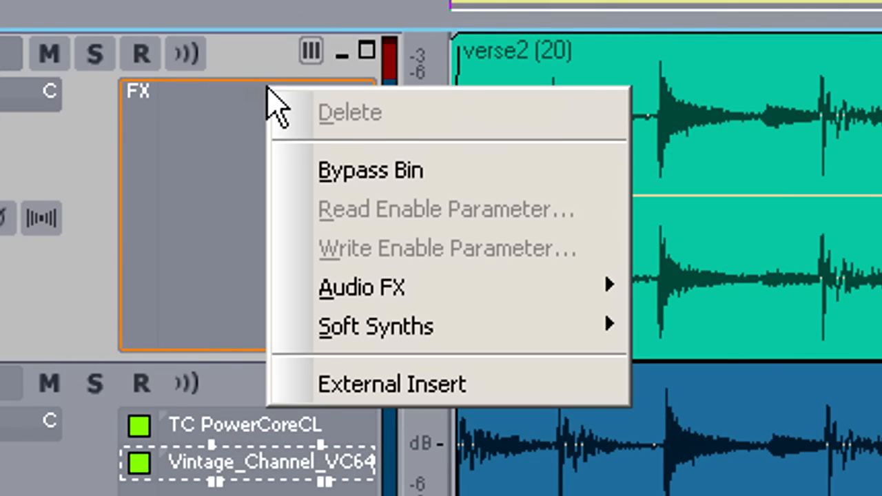
mouse_move(361, 288)
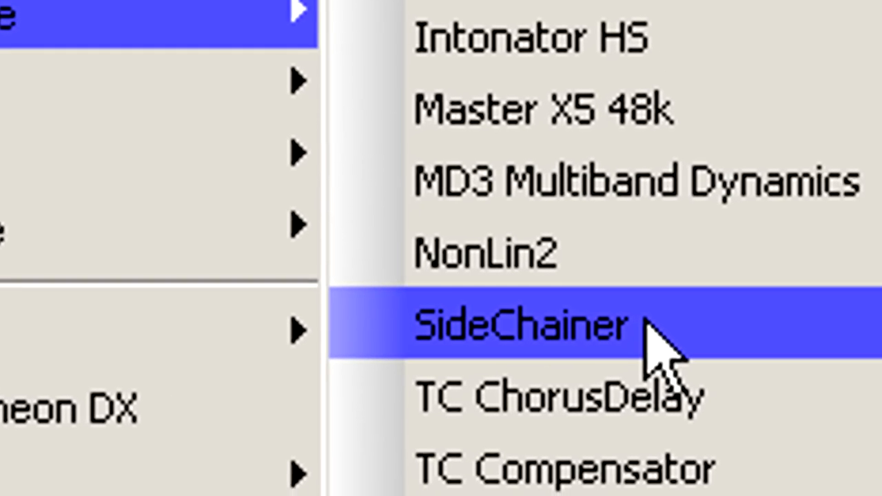
Insert the SideChainer audio effect into the Narration track's FX bin
click(517, 323)
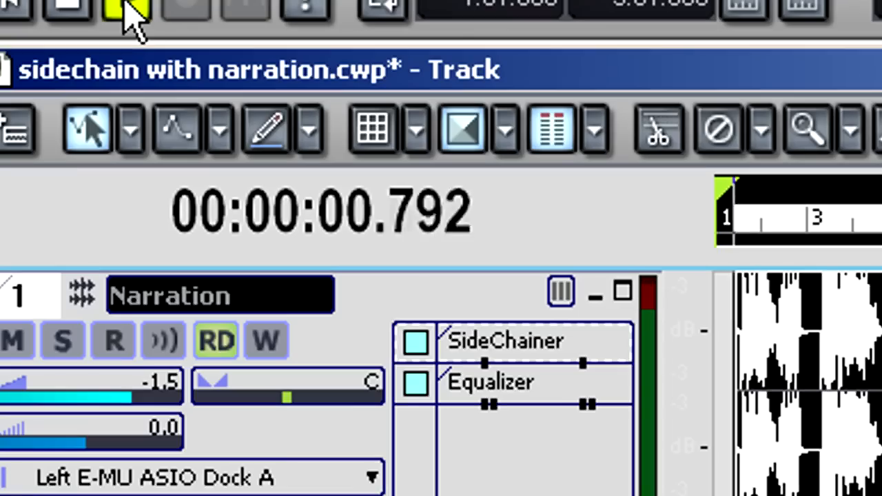
Bring up the music bed's PowerCore CL compressor with its sidechain fed from Sidechainer
click(124, 7)
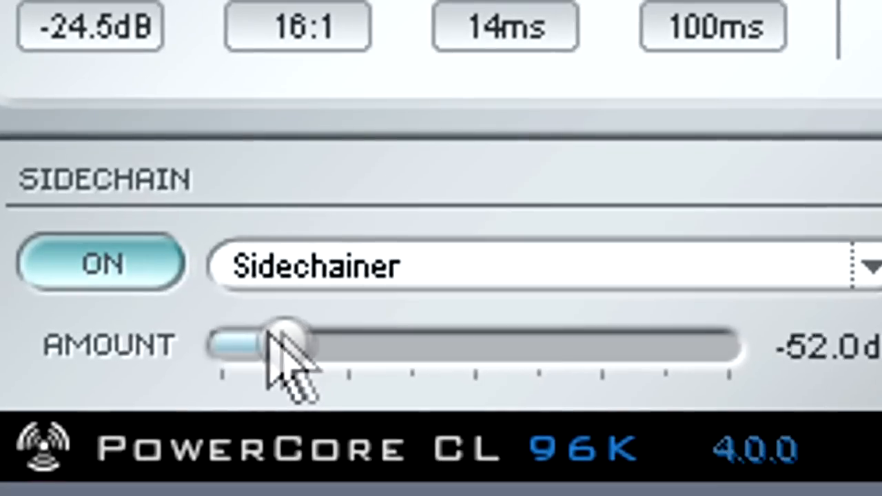
Raise the compressor's sidechain amount from -52 dB to about -8.8 dB
drag(290, 344, 521, 344)
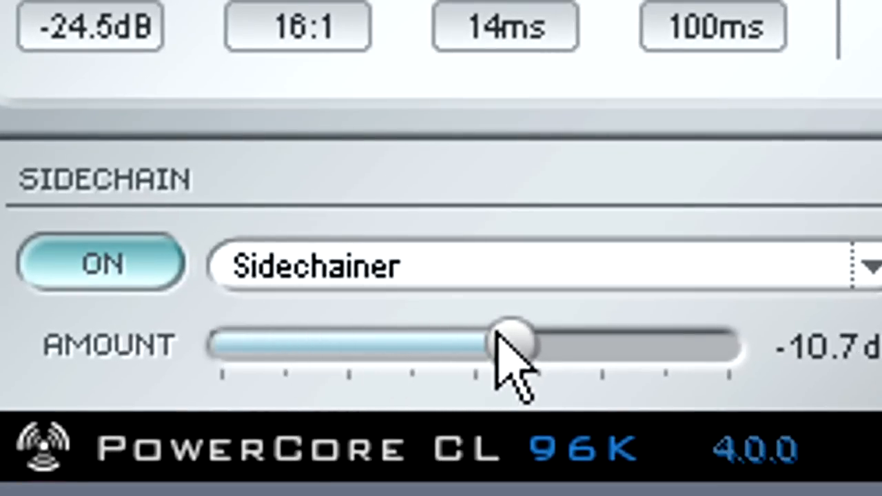
drag(512, 342, 551, 342)
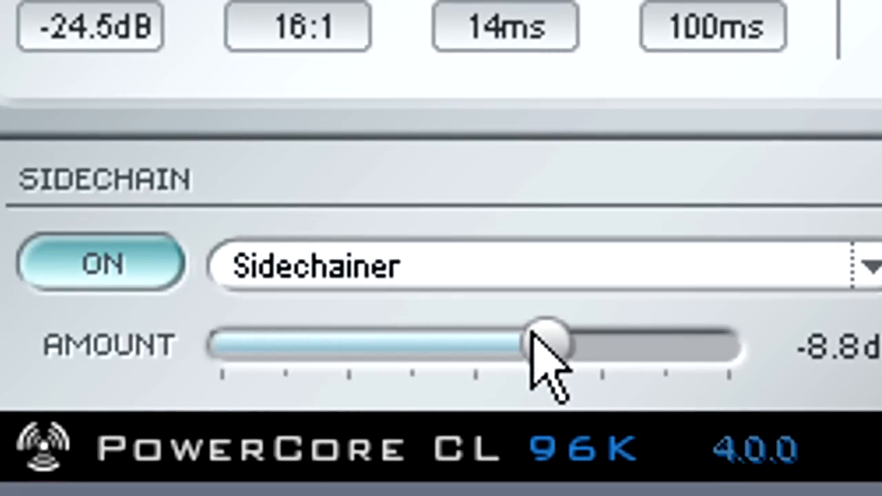
drag(548, 342, 644, 342)
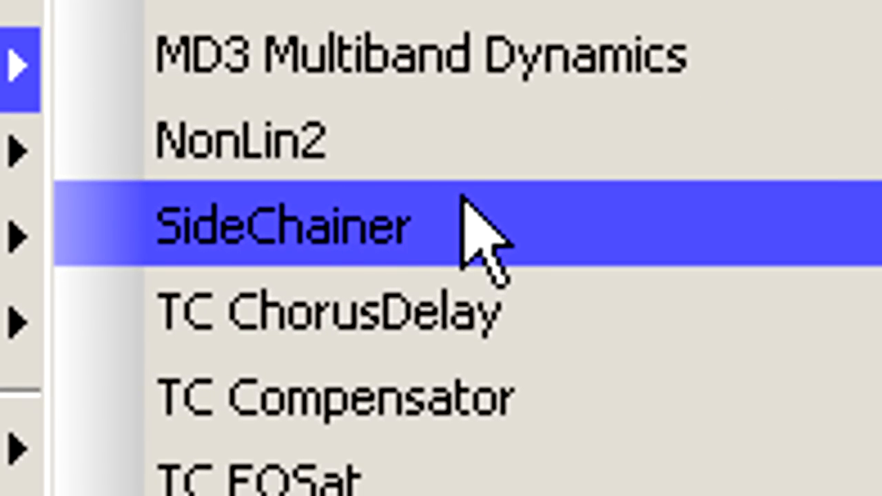
Insert SideChainer on the Drum Control Signal track via Audio FX
click(276, 228)
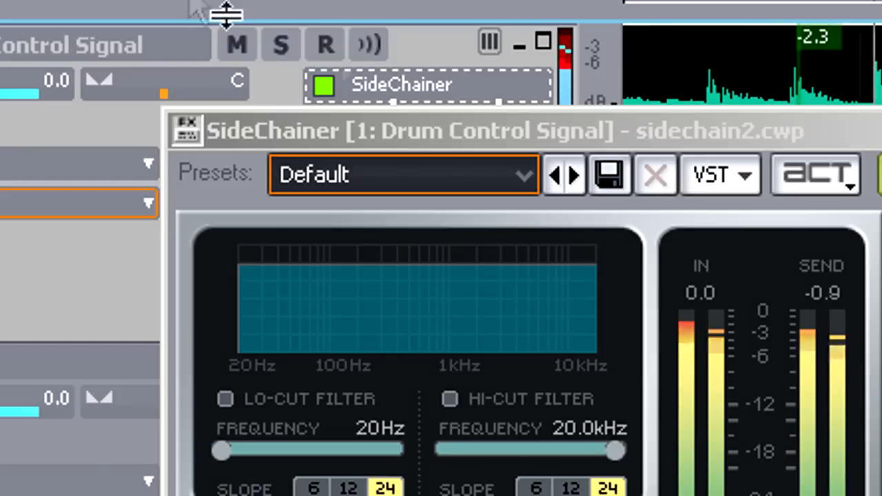
Switch on SideChainer's Lo-Cut filter and set its frequency to 333 Hz
click(282, 44)
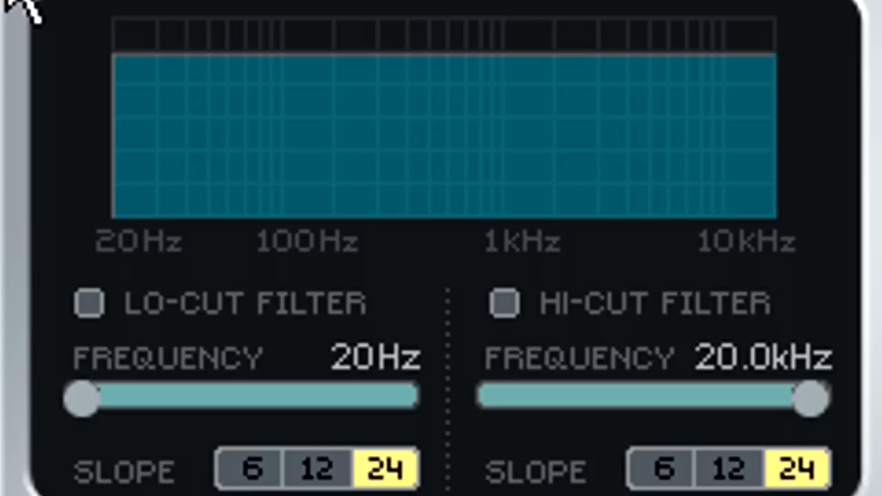
click(91, 303)
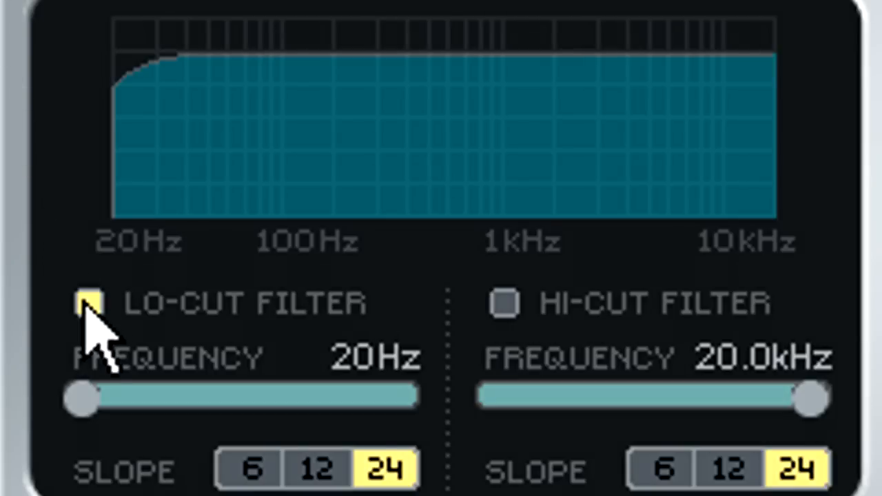
drag(81, 400, 110, 399)
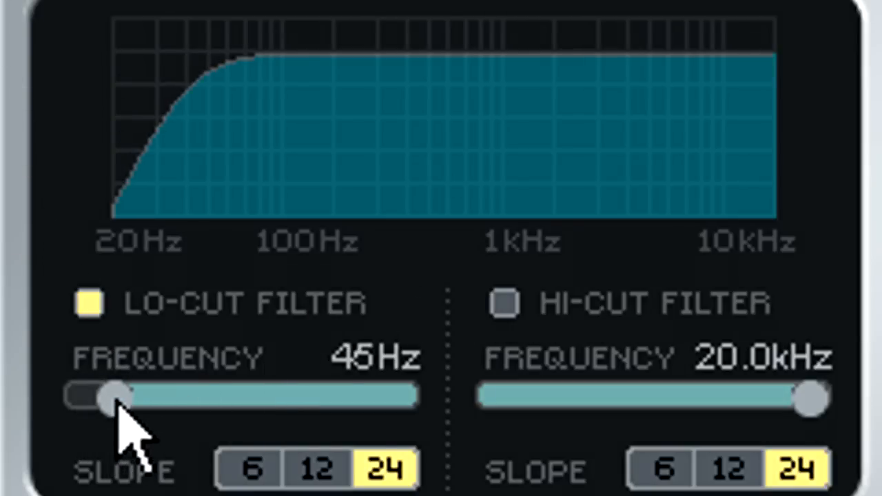
drag(110, 396, 166, 397)
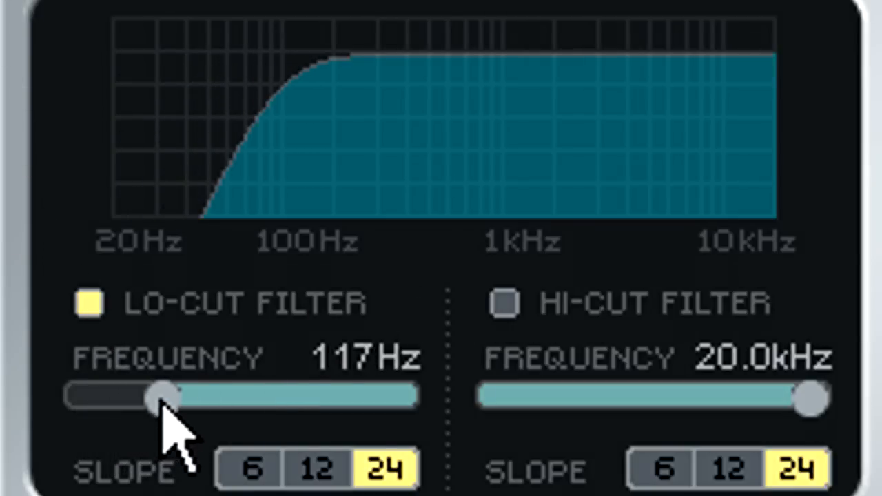
drag(162, 398, 192, 398)
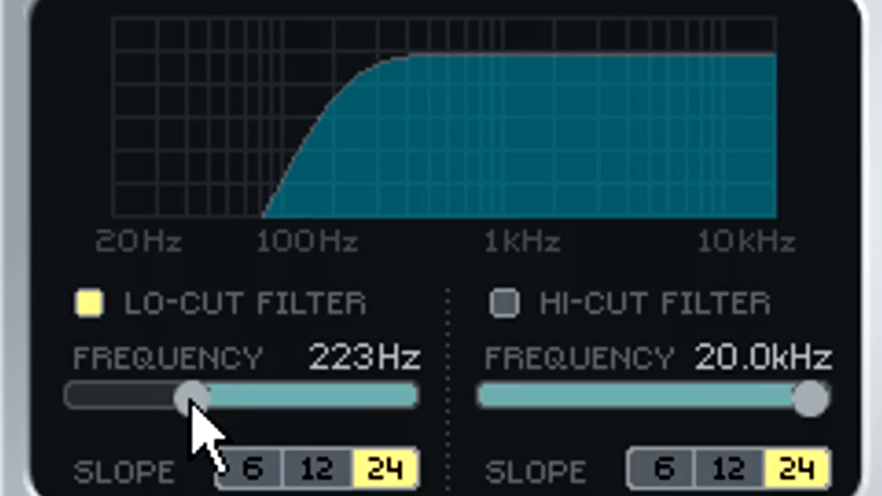
drag(186, 397, 207, 397)
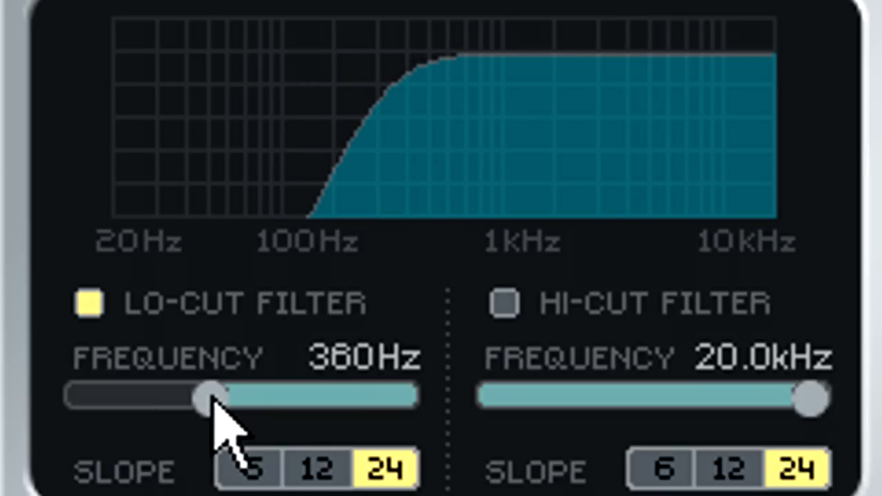
drag(210, 397, 199, 397)
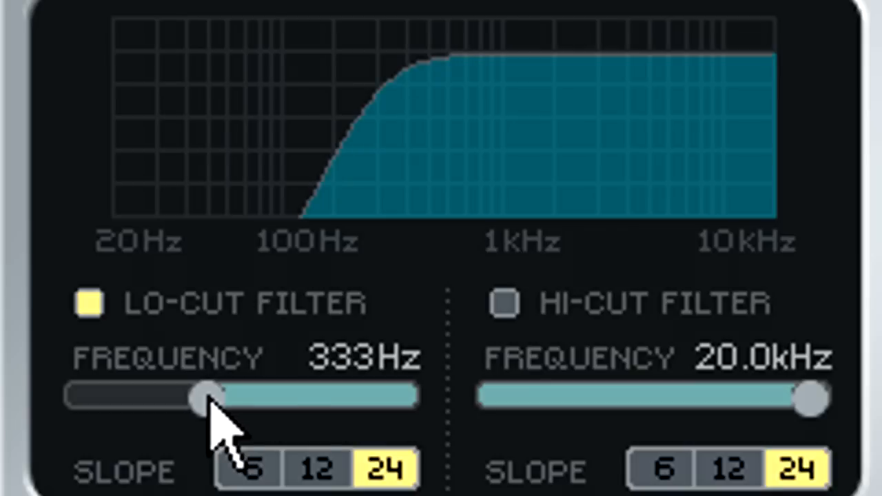
Switch on the Hi-Cut filter and lower its frequency to about 1.7 kHz
click(507, 303)
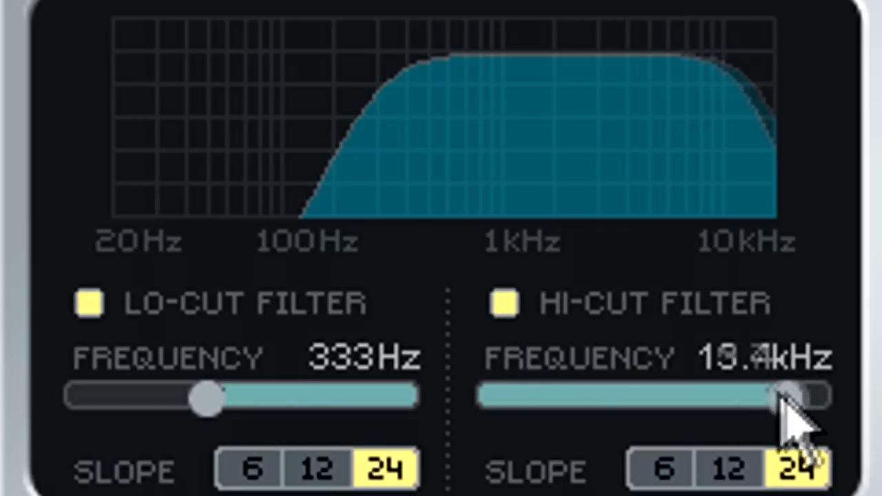
drag(802, 397, 702, 397)
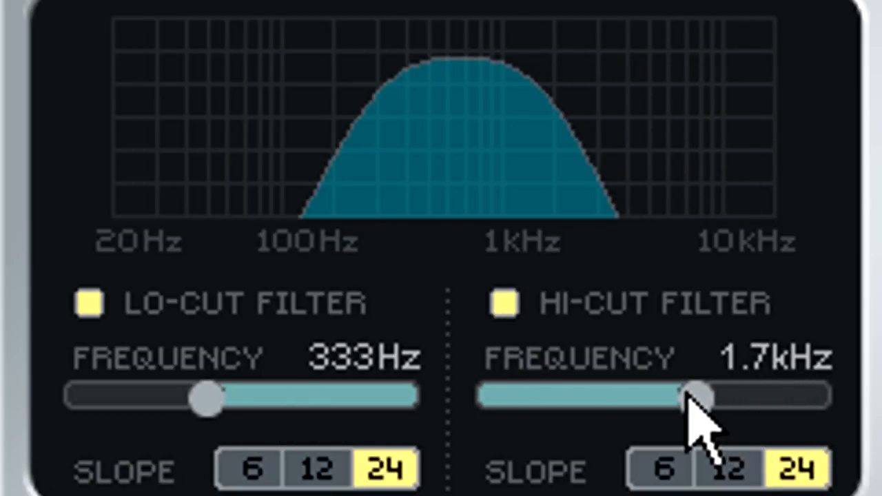
drag(700, 398, 696, 398)
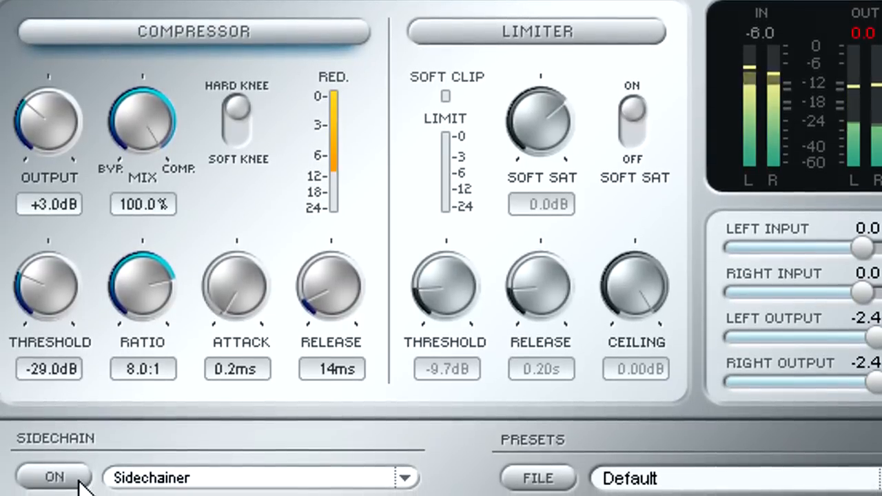
Switch on the drum compressor's sidechain input and engage the compressor section for about 3 dB reduction
click(53, 476)
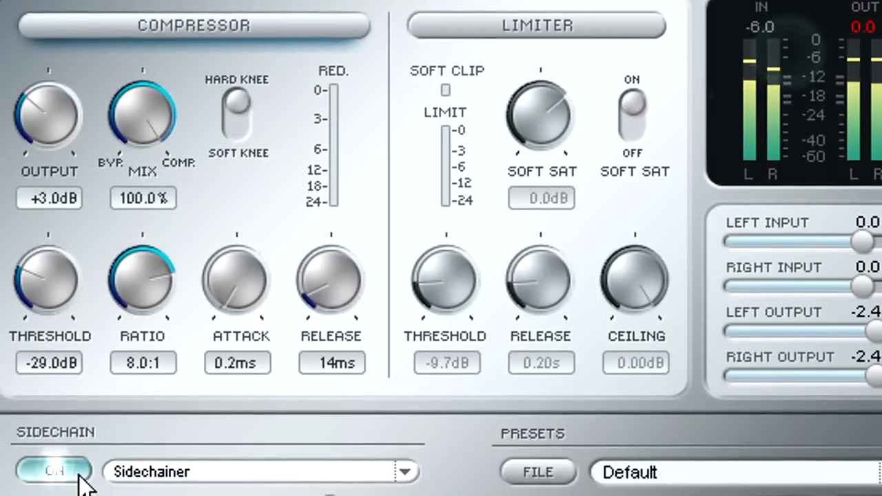
click(53, 471)
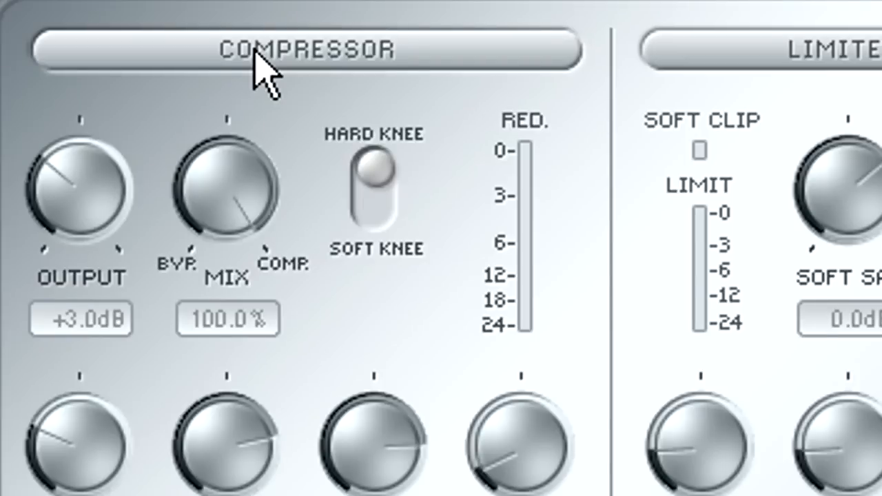
click(303, 48)
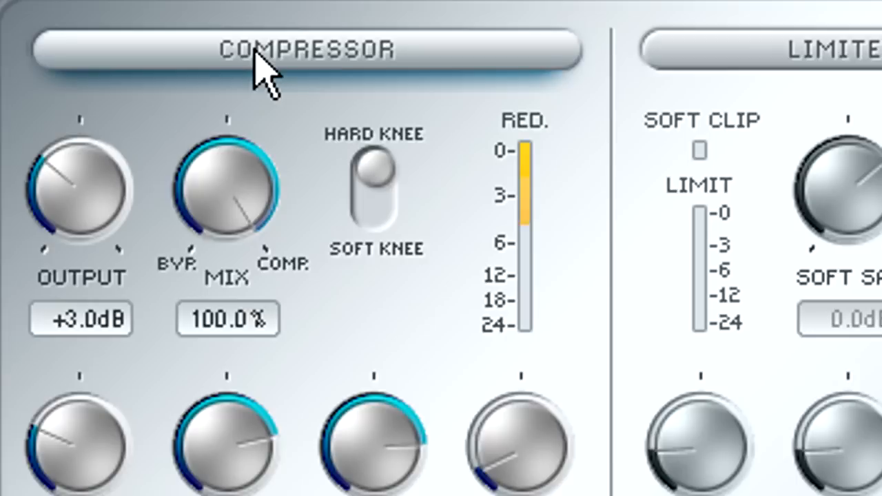